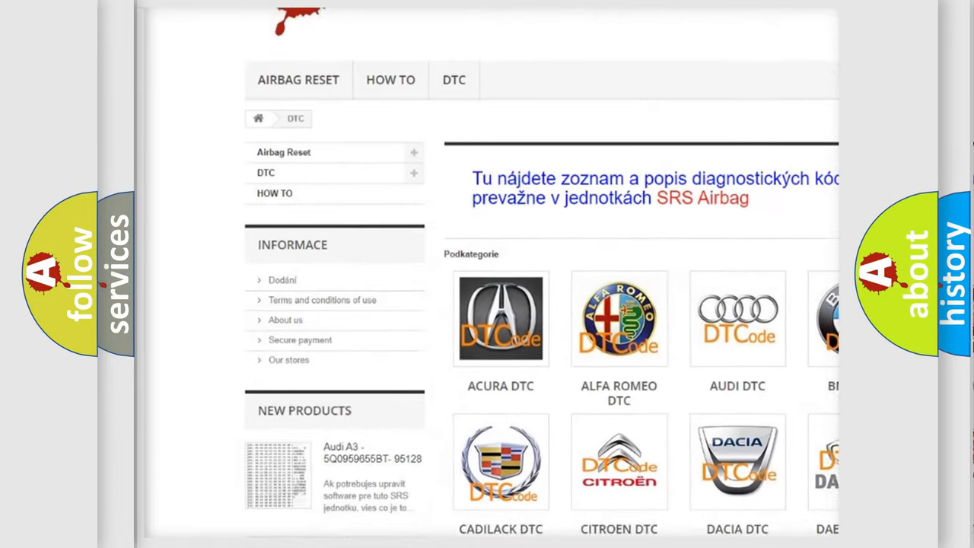
scroll("down", 3)
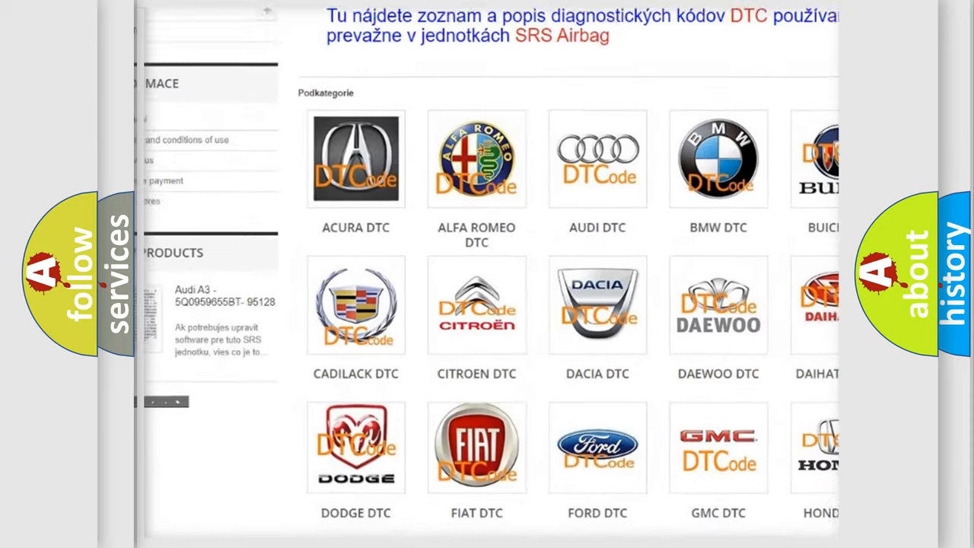
scroll("down", 3)
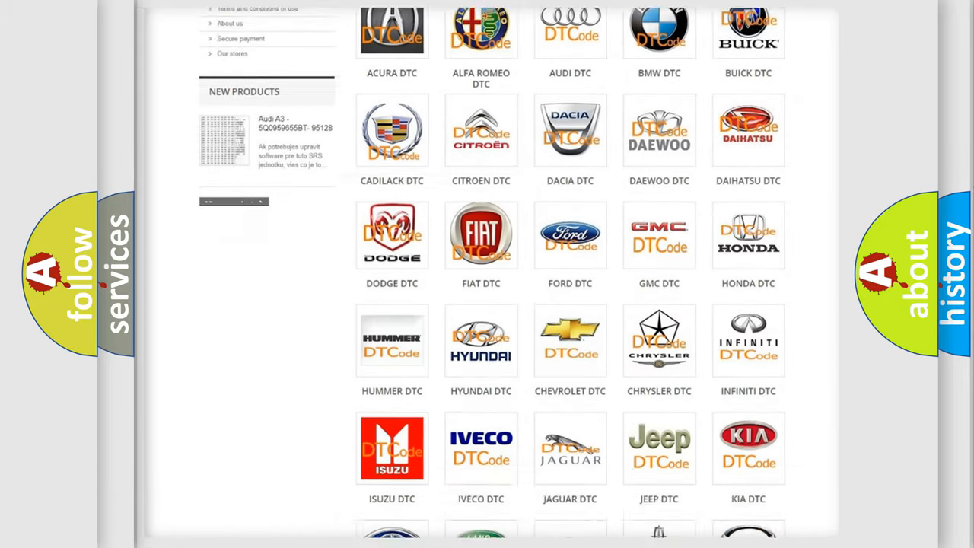
scroll("down", 3)
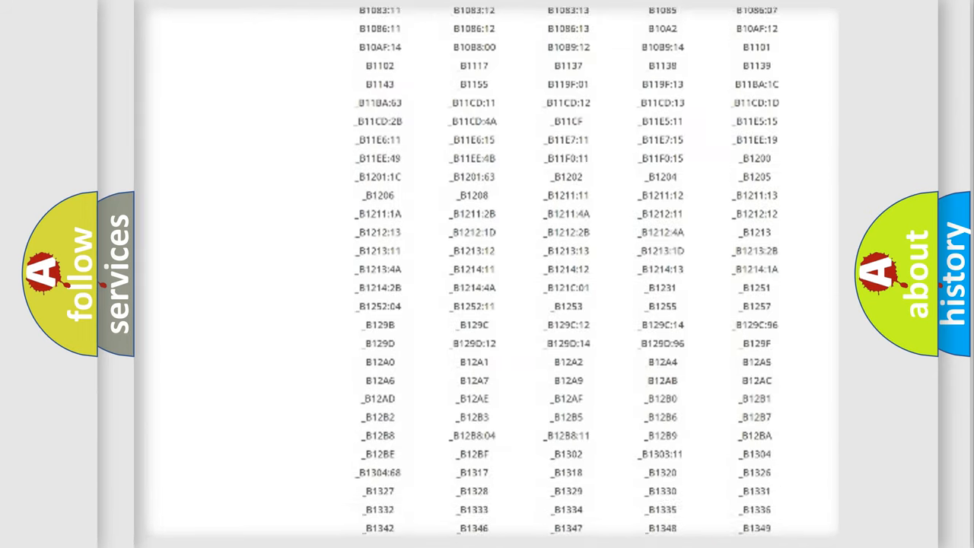
scroll("down", 3)
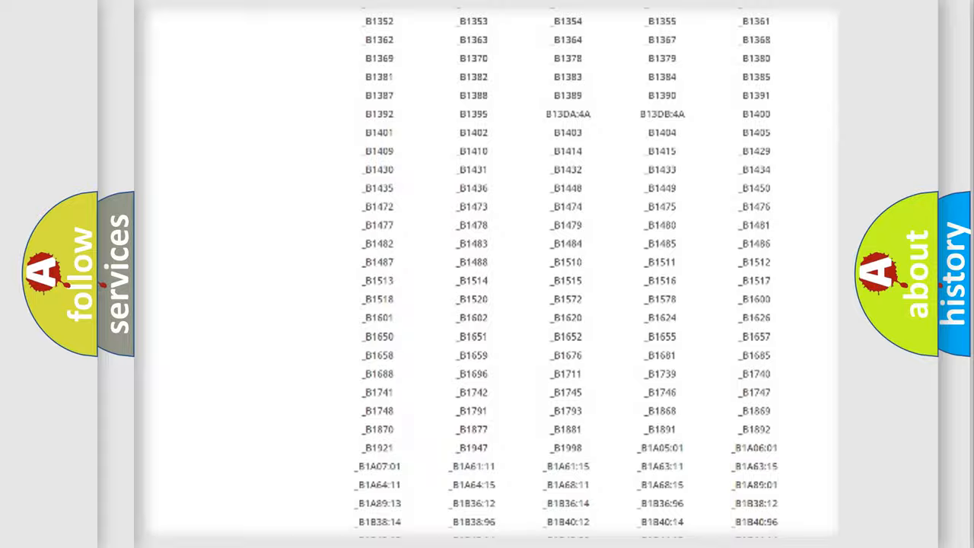